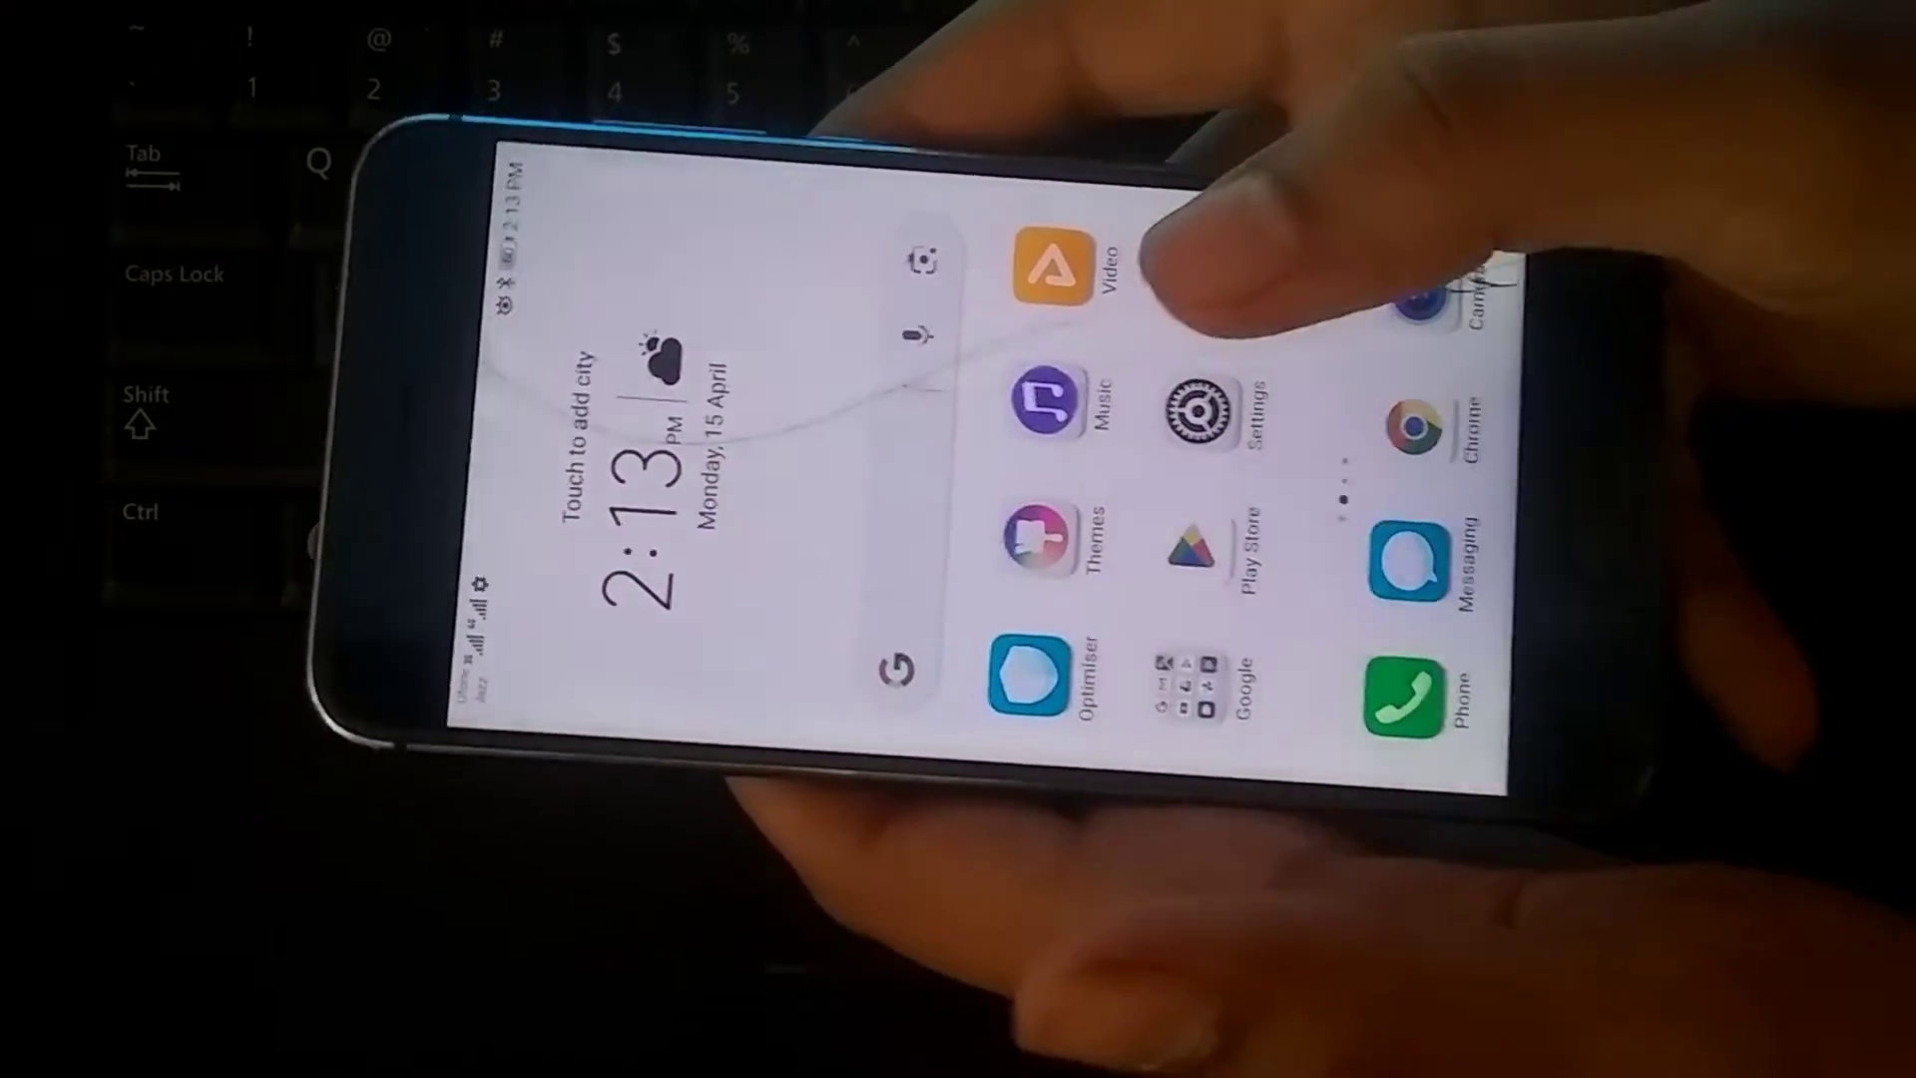
Swipe the home screen to the next page of app icons.
{"action": "scroll", "scroll_direction": "left", "scroll_amount": 3}
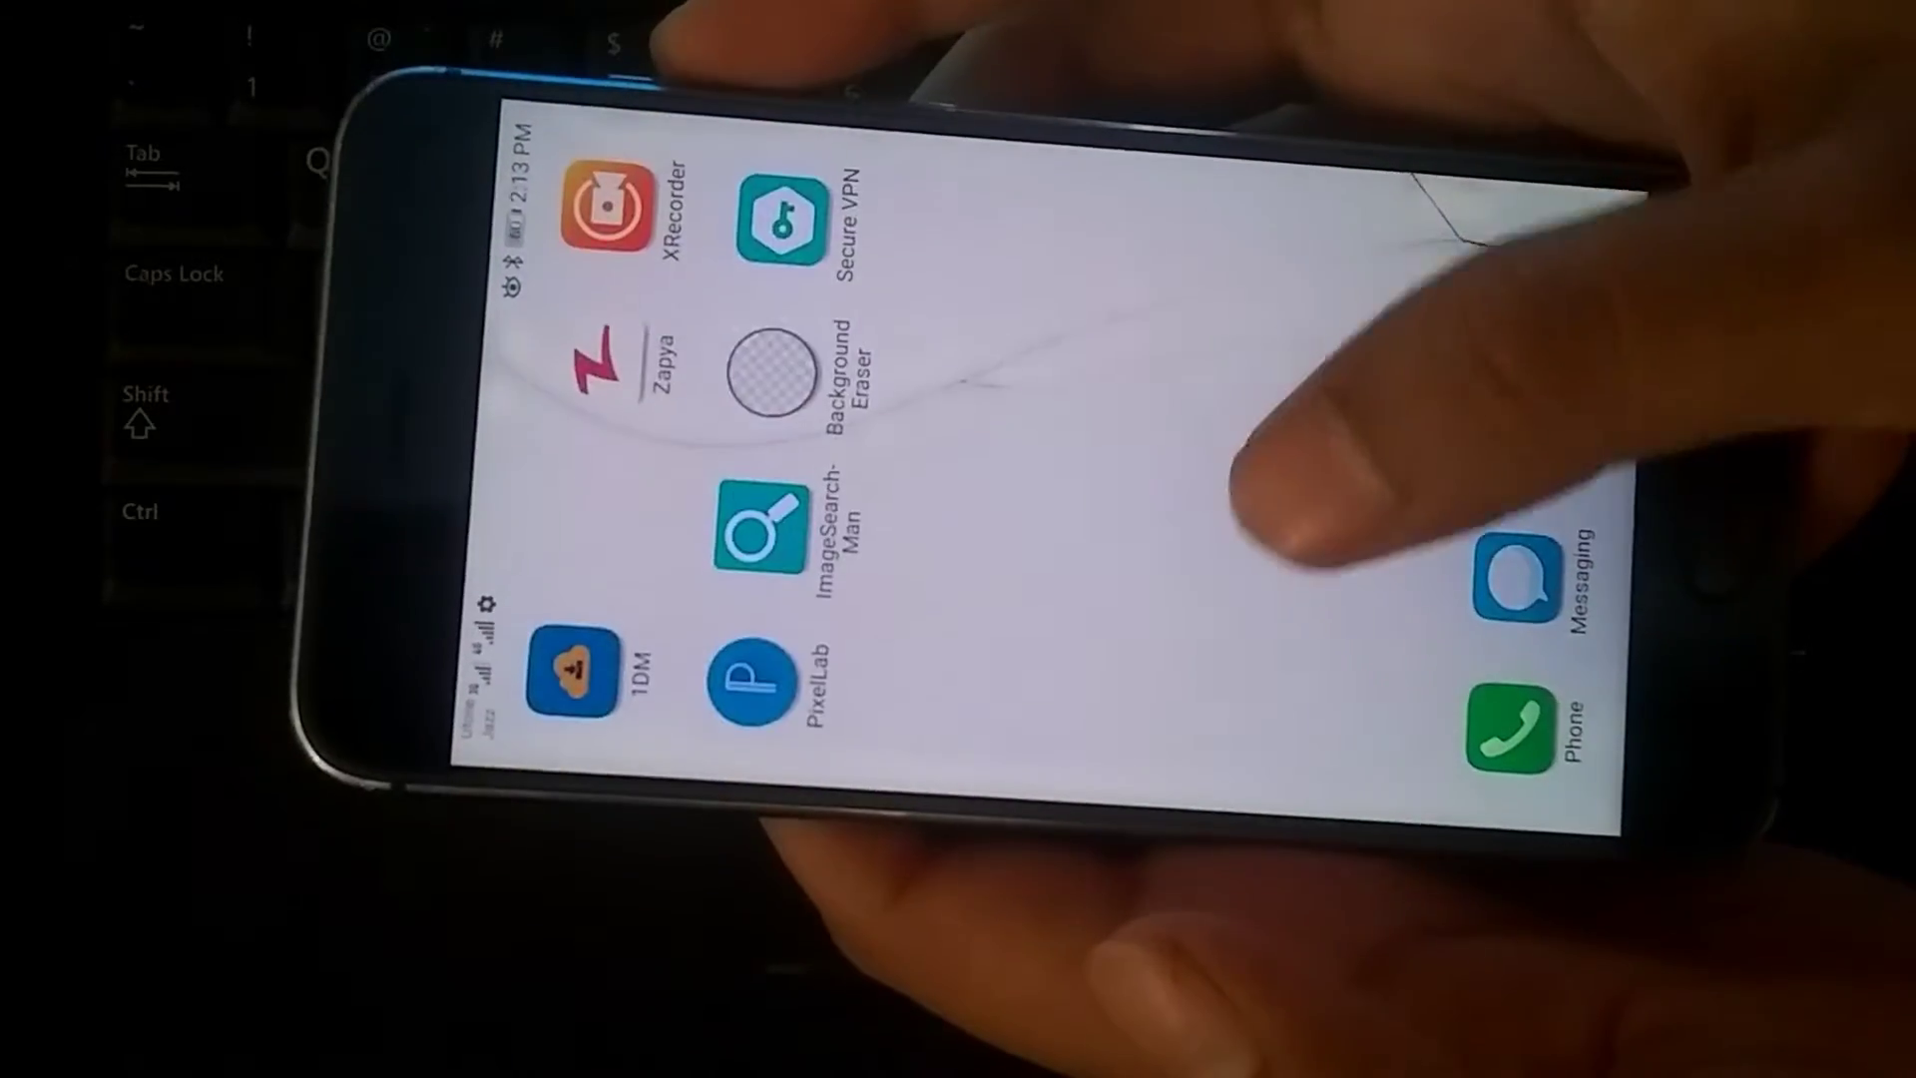
{"action": "scroll", "scroll_direction": "left", "scroll_amount": 3}
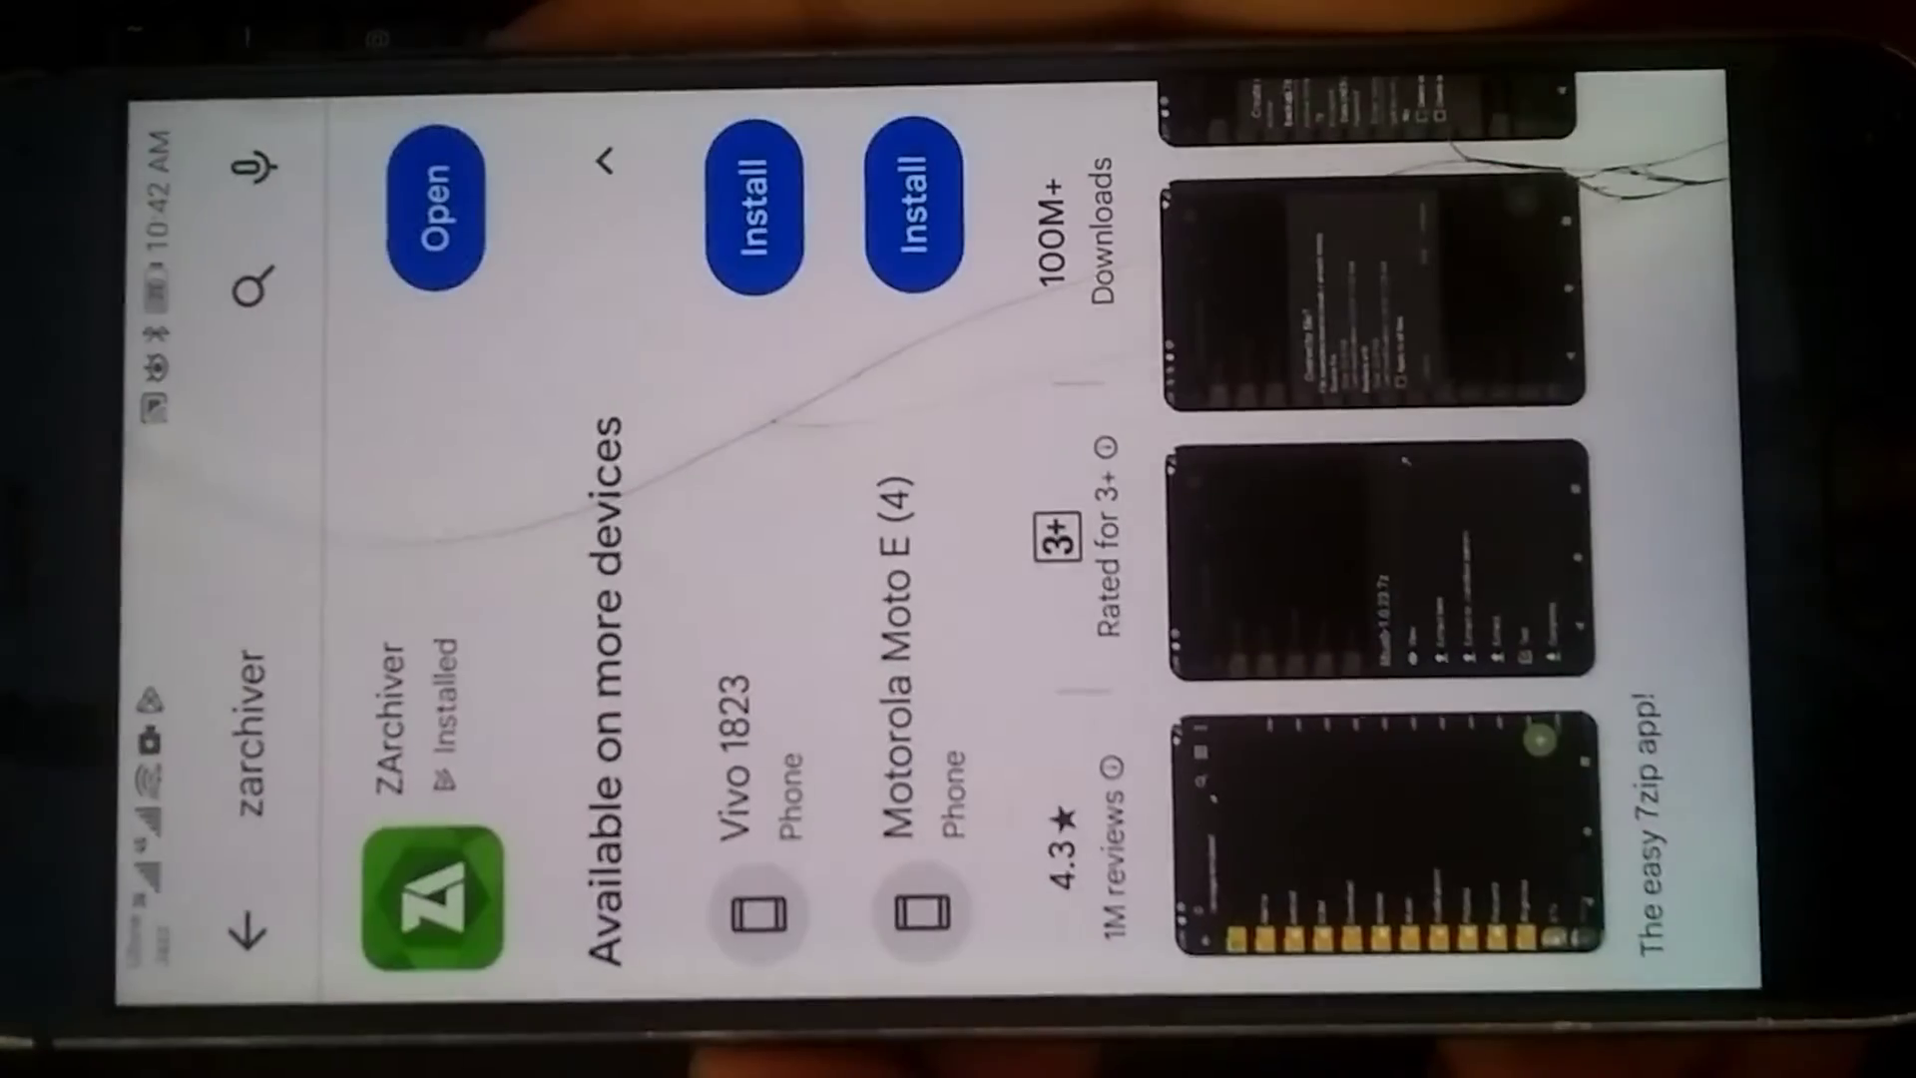
Scroll the ZArchiver store listing toward the Open button.
{"action": "scroll", "scroll_direction": "down", "scroll_amount": 3}
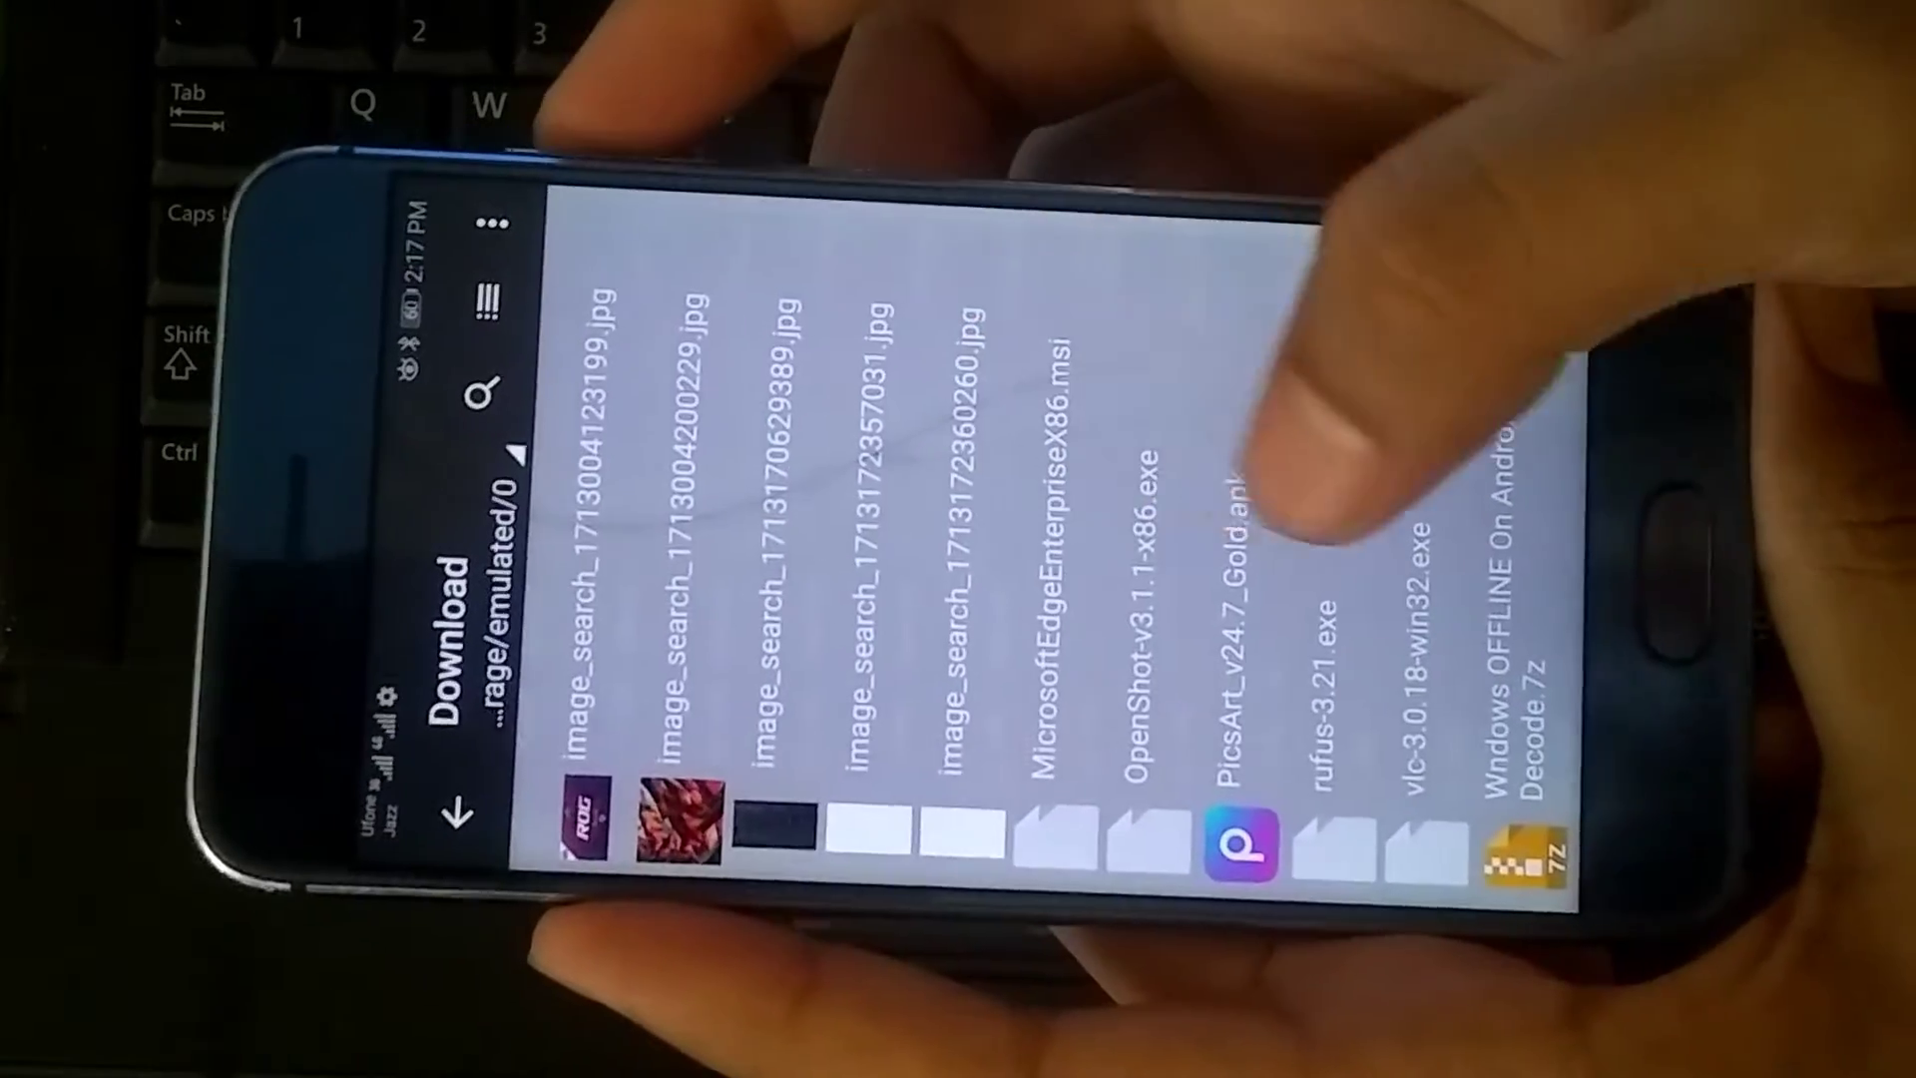
Launch the Winlator app from the launcher.
{"action": "left_click", "coordinate": [1537, 831]}
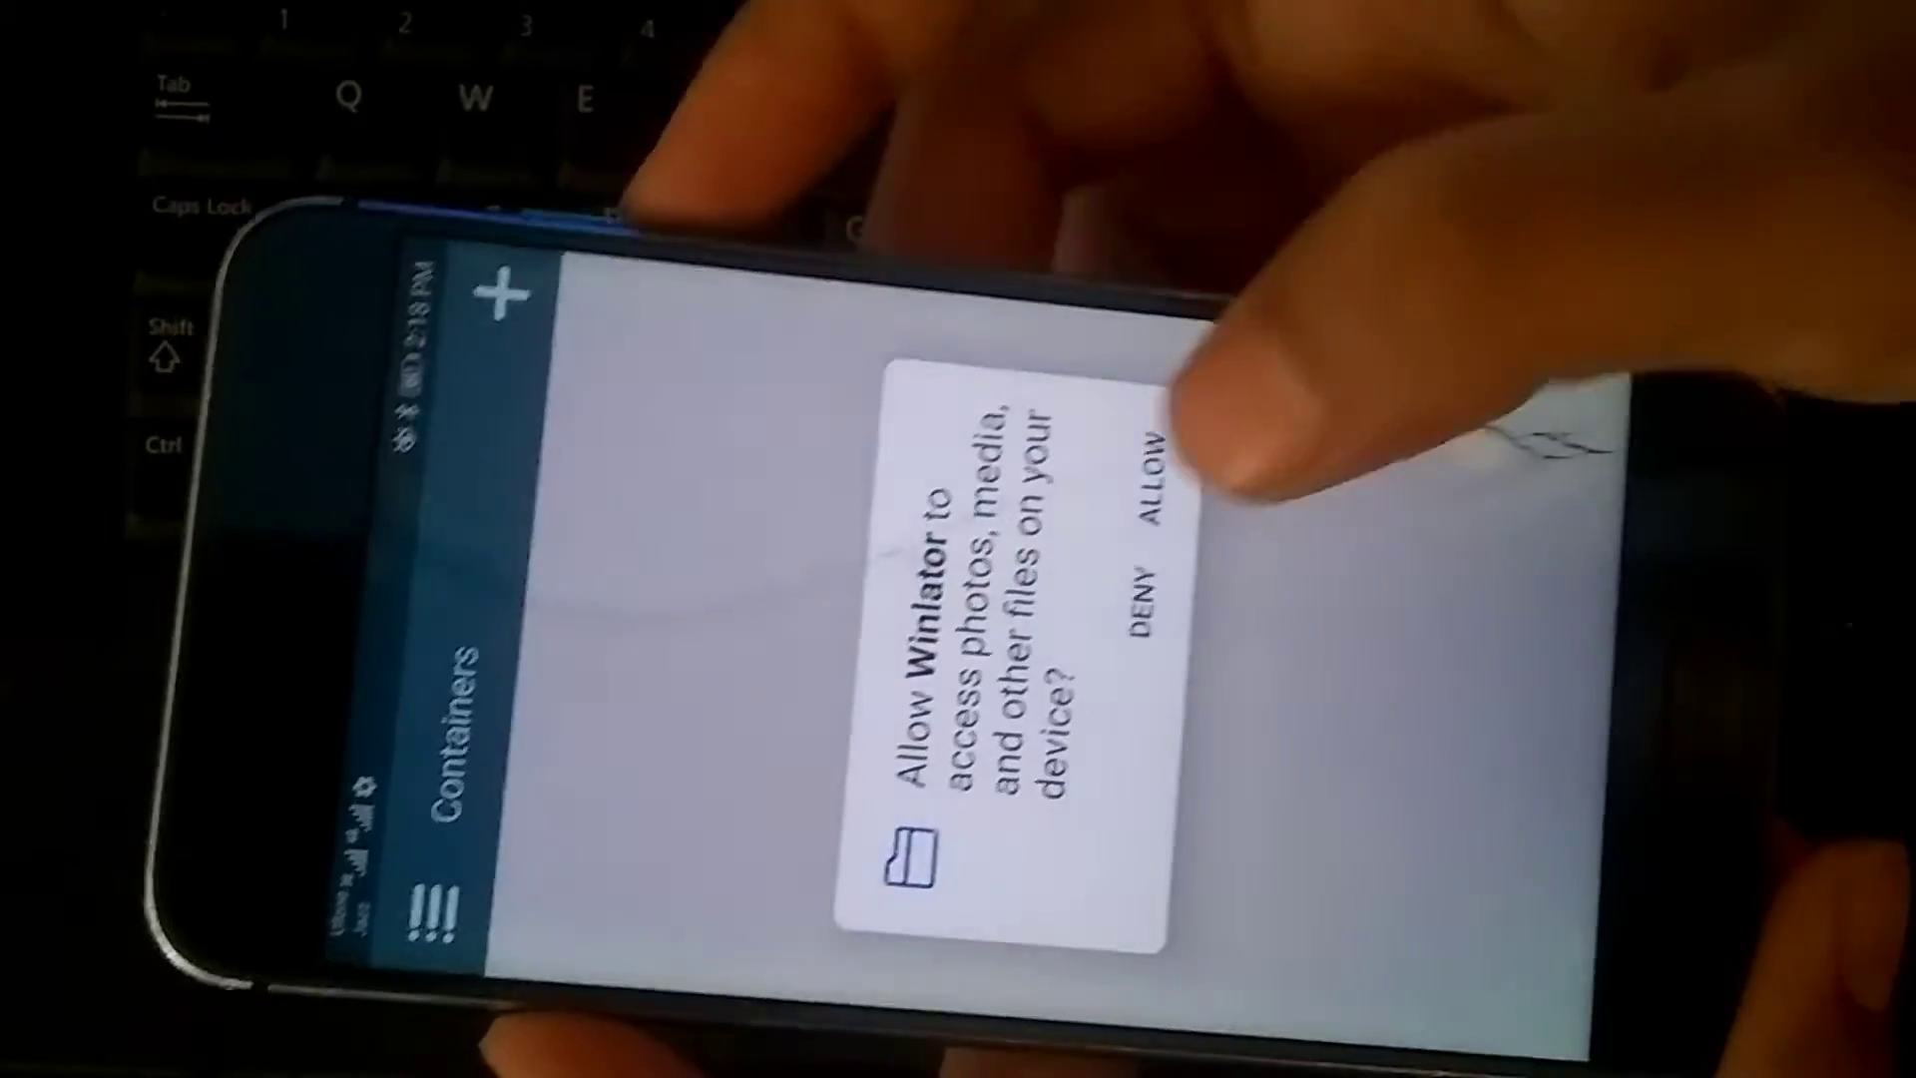
Allow Winlator access to the phone's files.
{"action": "left_click", "coordinate": [1168, 477]}
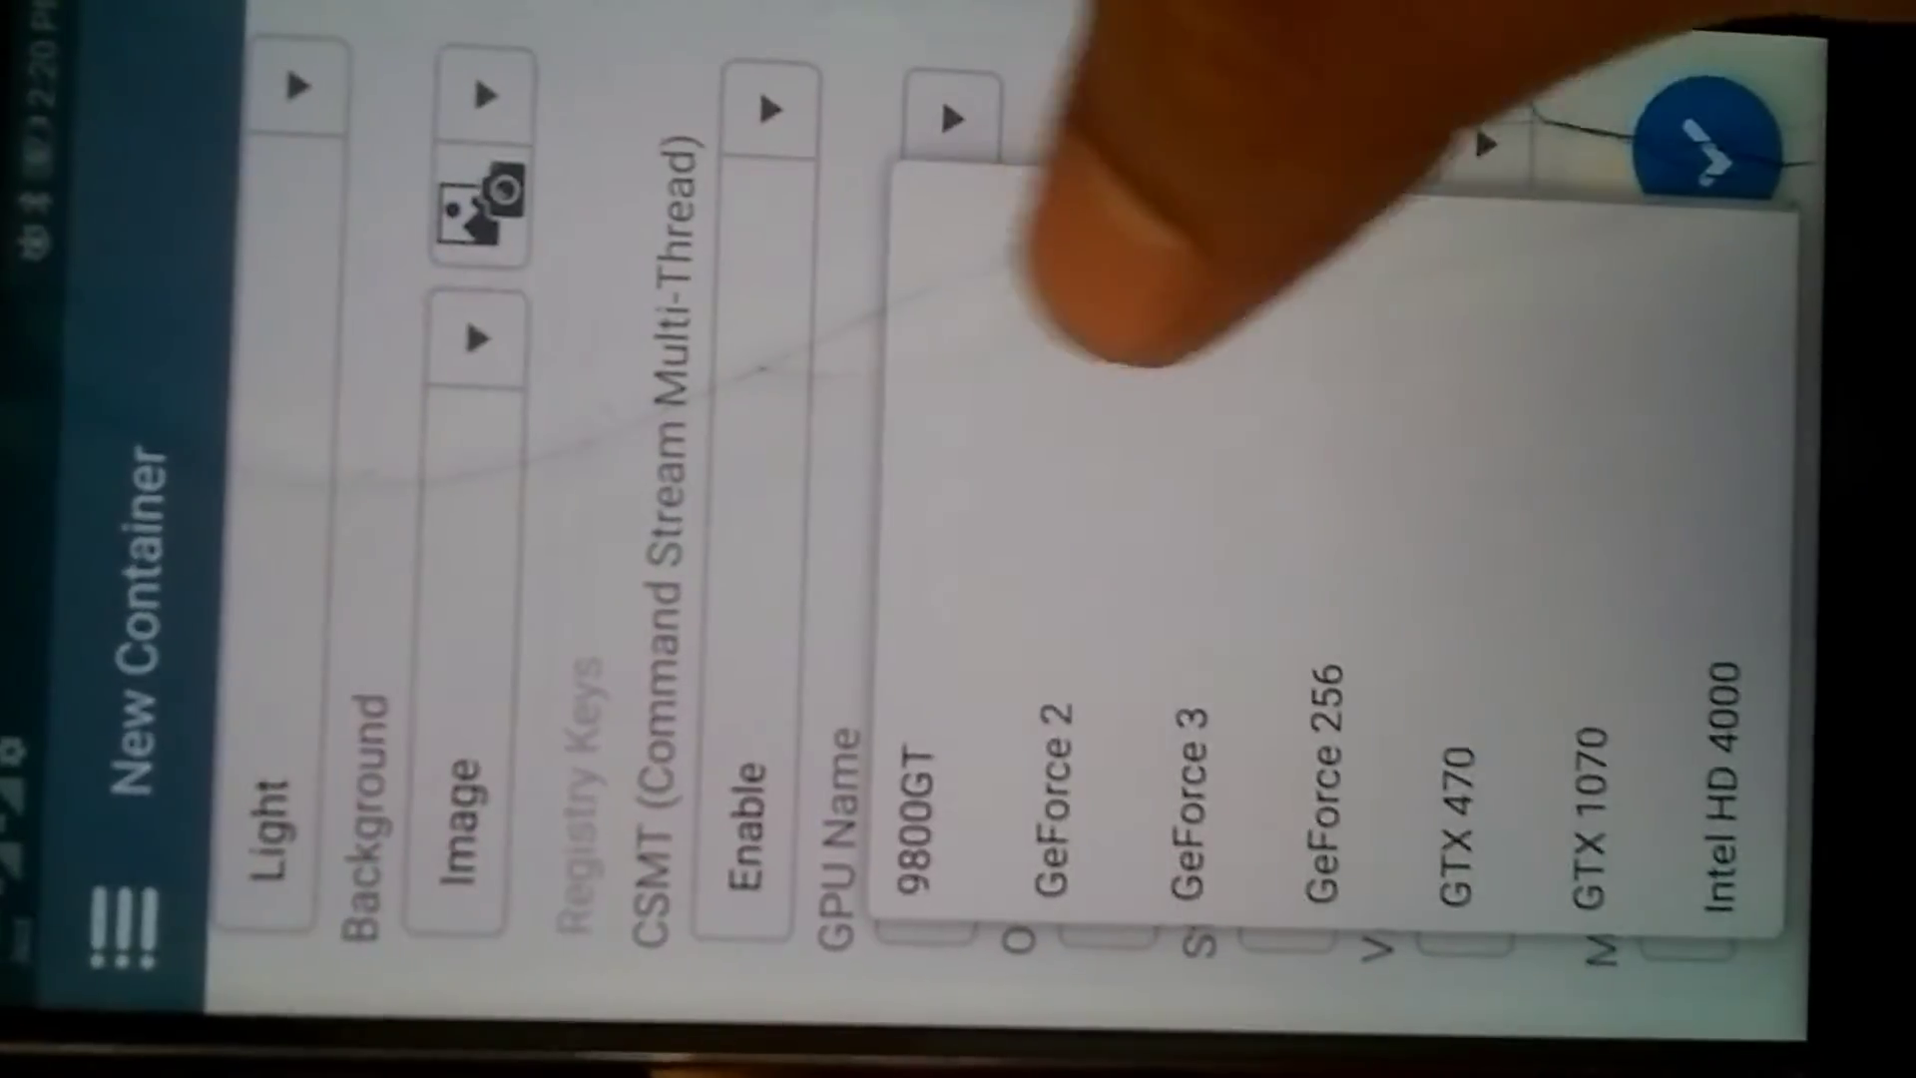
Confirm the container settings with the check-mark to create the new container.
{"action": "scroll", "scroll_direction": "down", "scroll_amount": 3}
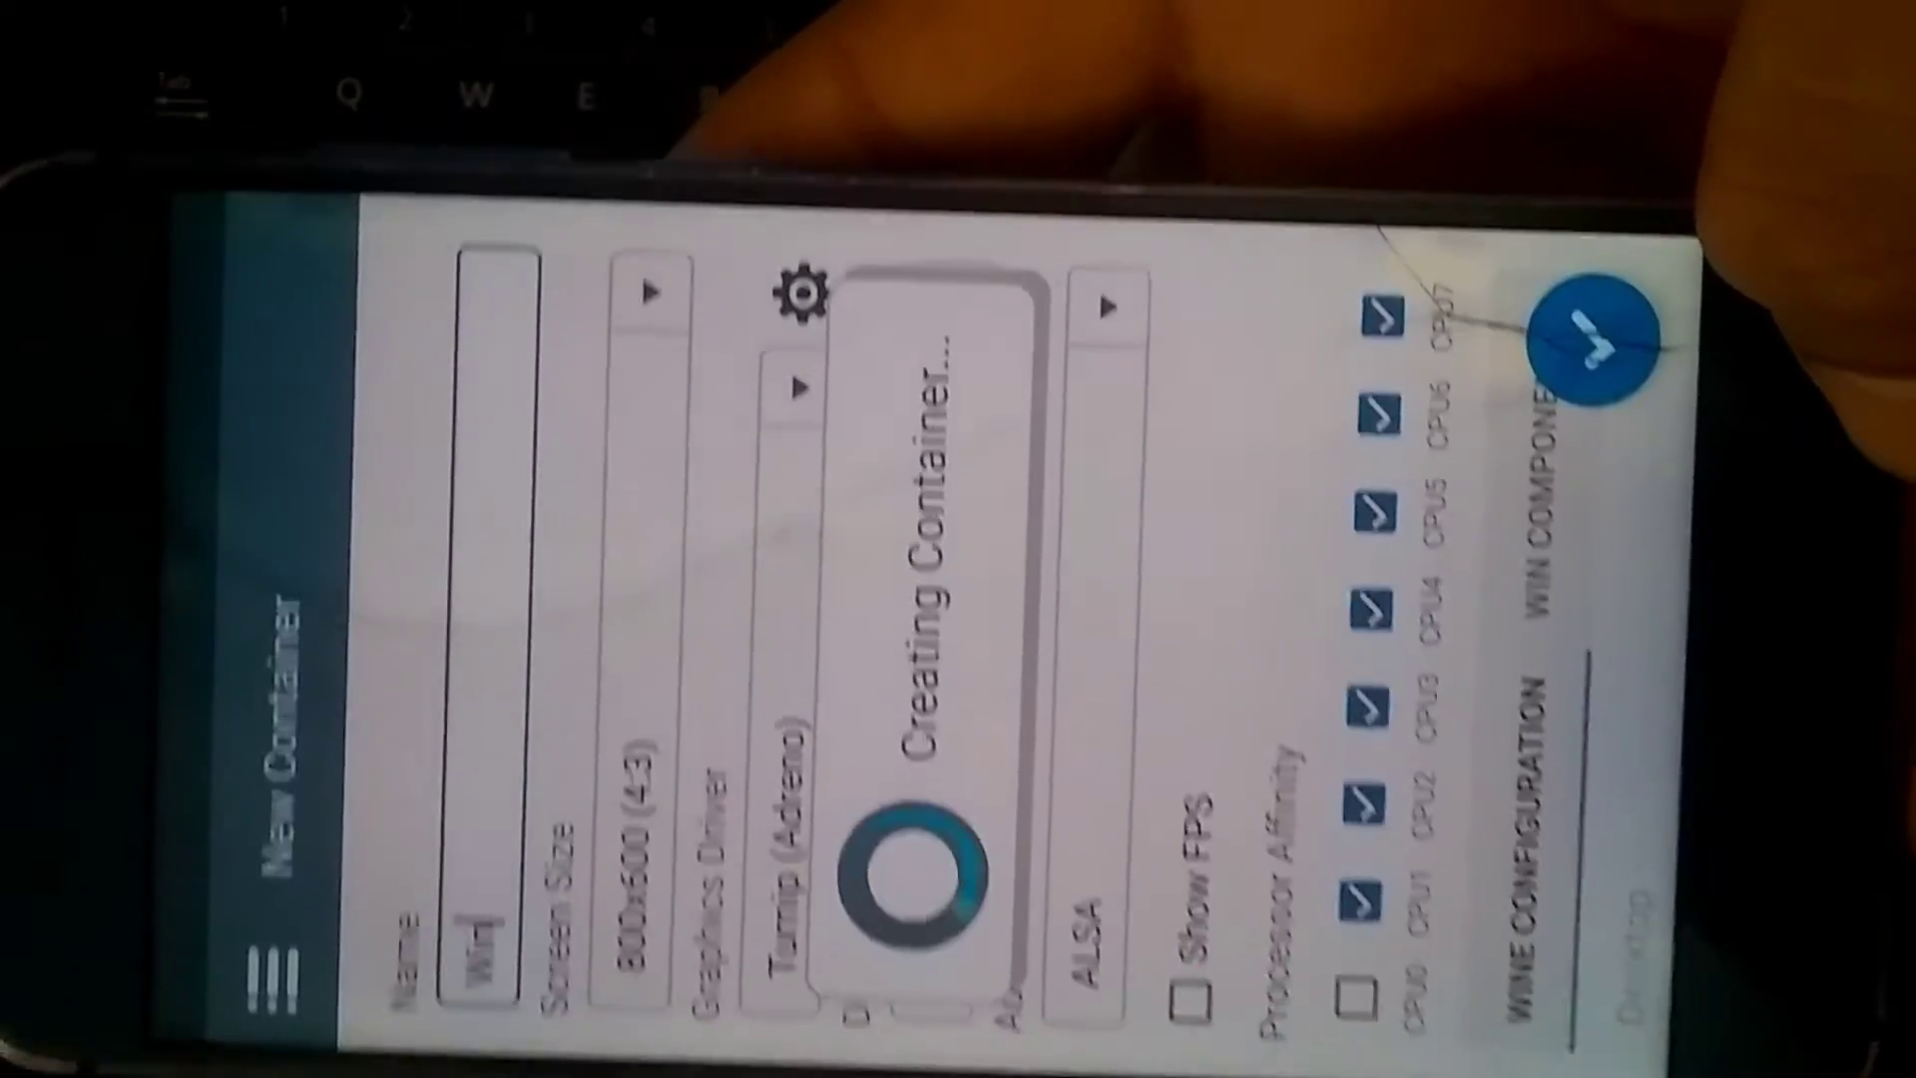
{"action": "left_click", "coordinate": [1595, 335]}
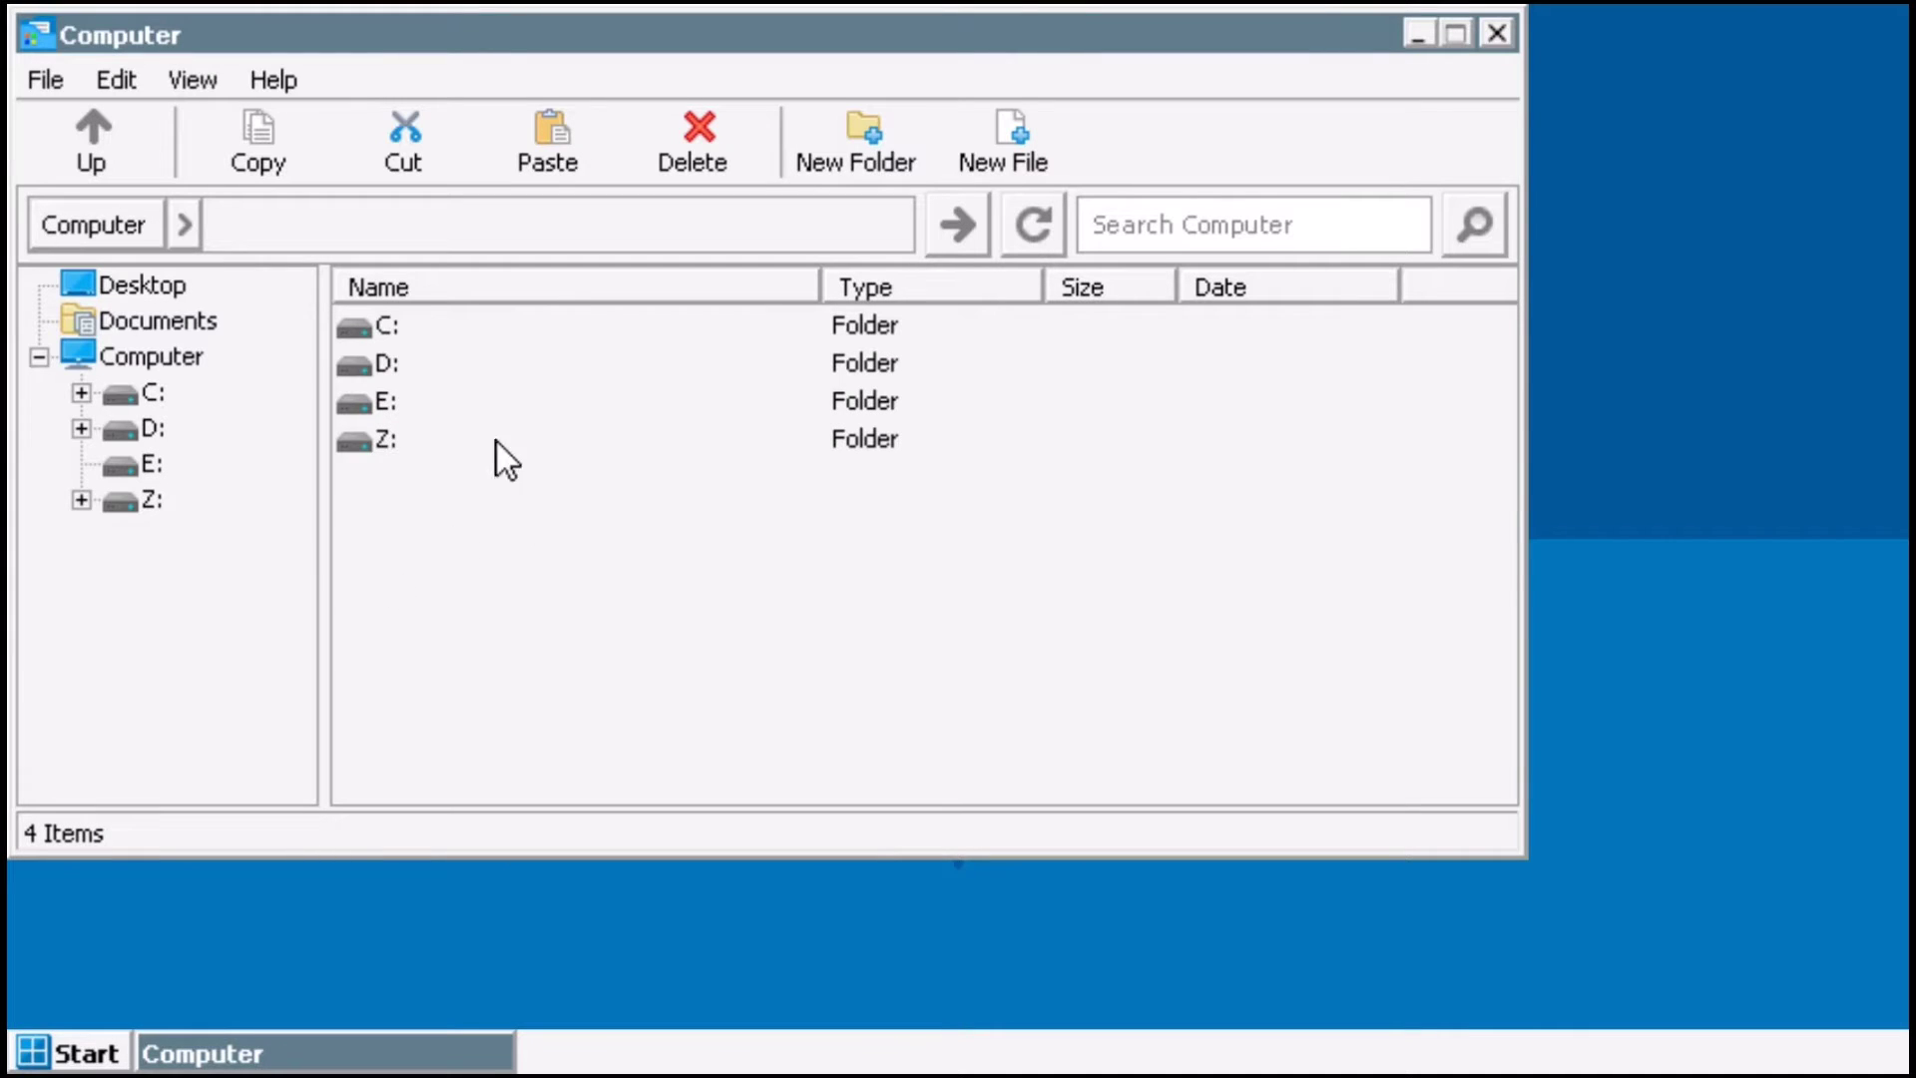
{"action": "mouse_move", "coordinate": [465, 341]}
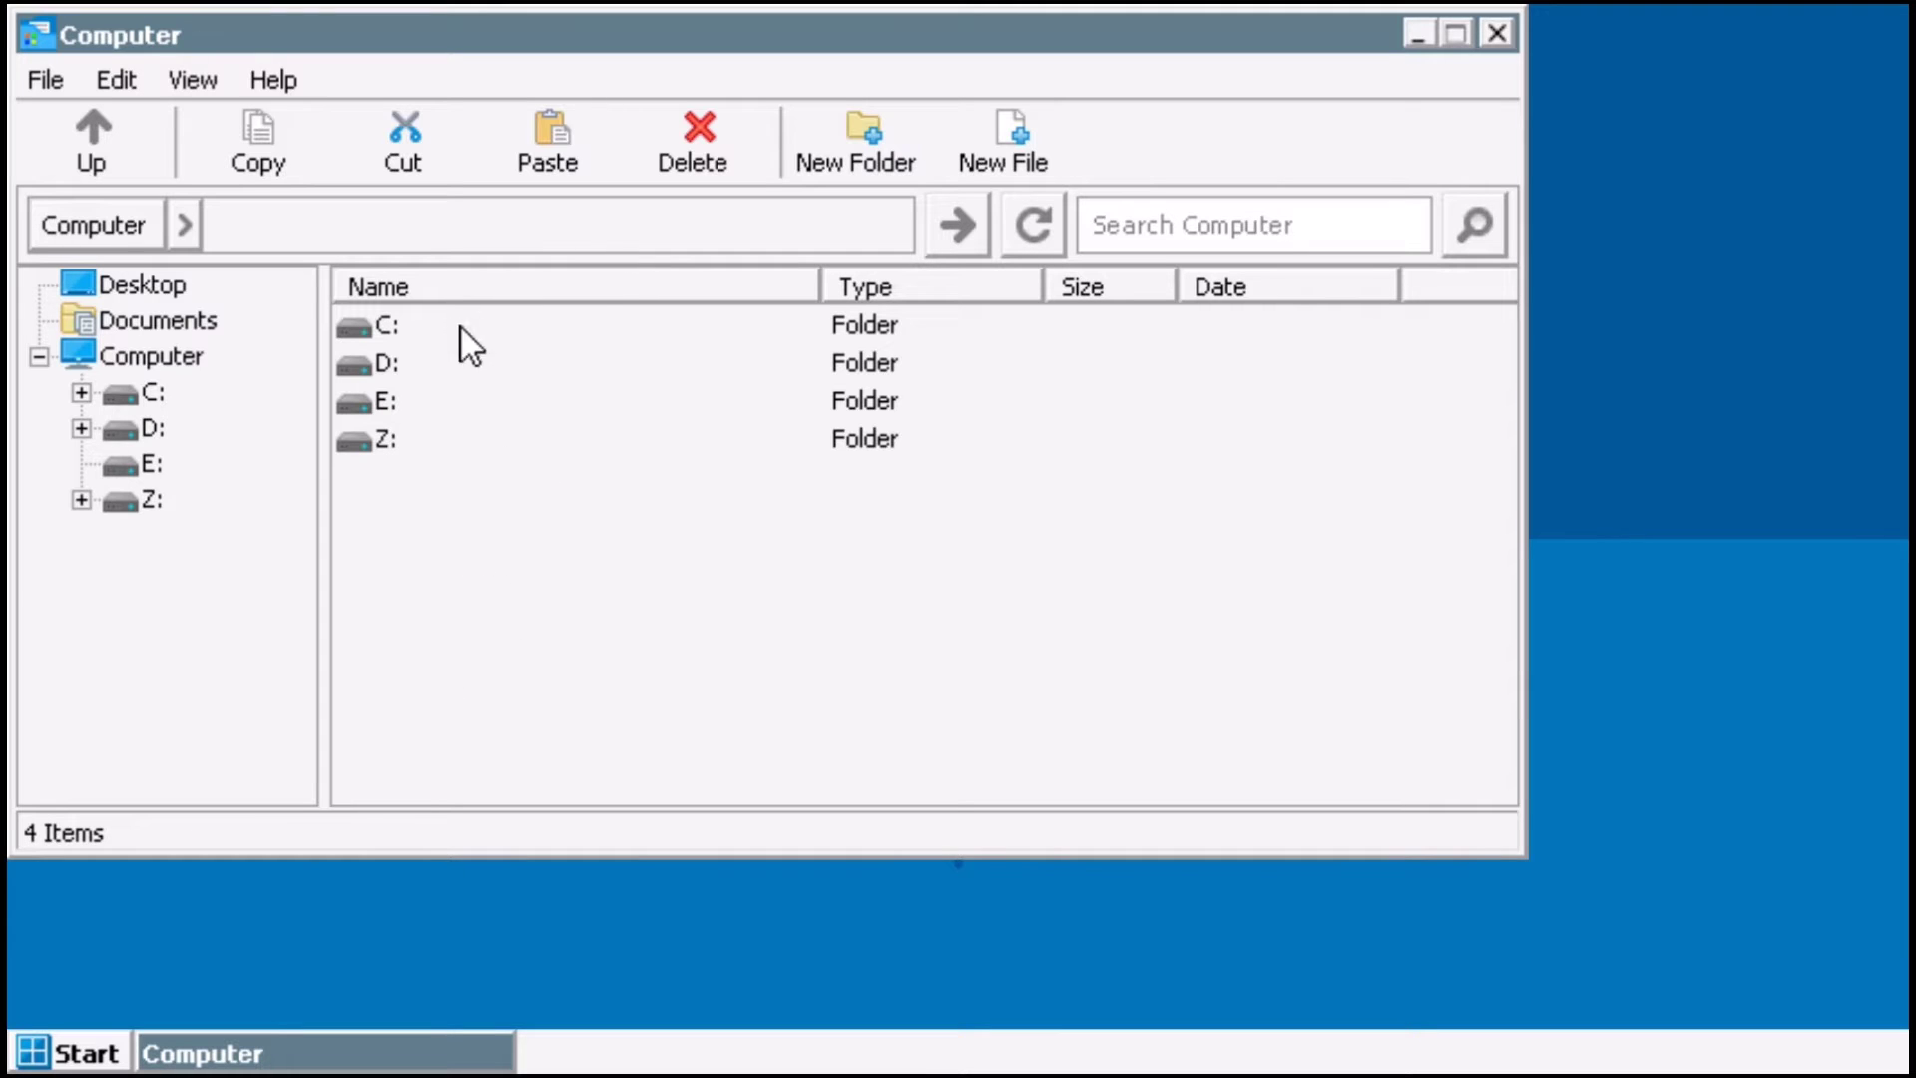
Browse the D: drive's 21 Download files in the Windows Computer window.
{"action": "double_click", "coordinate": [389, 363]}
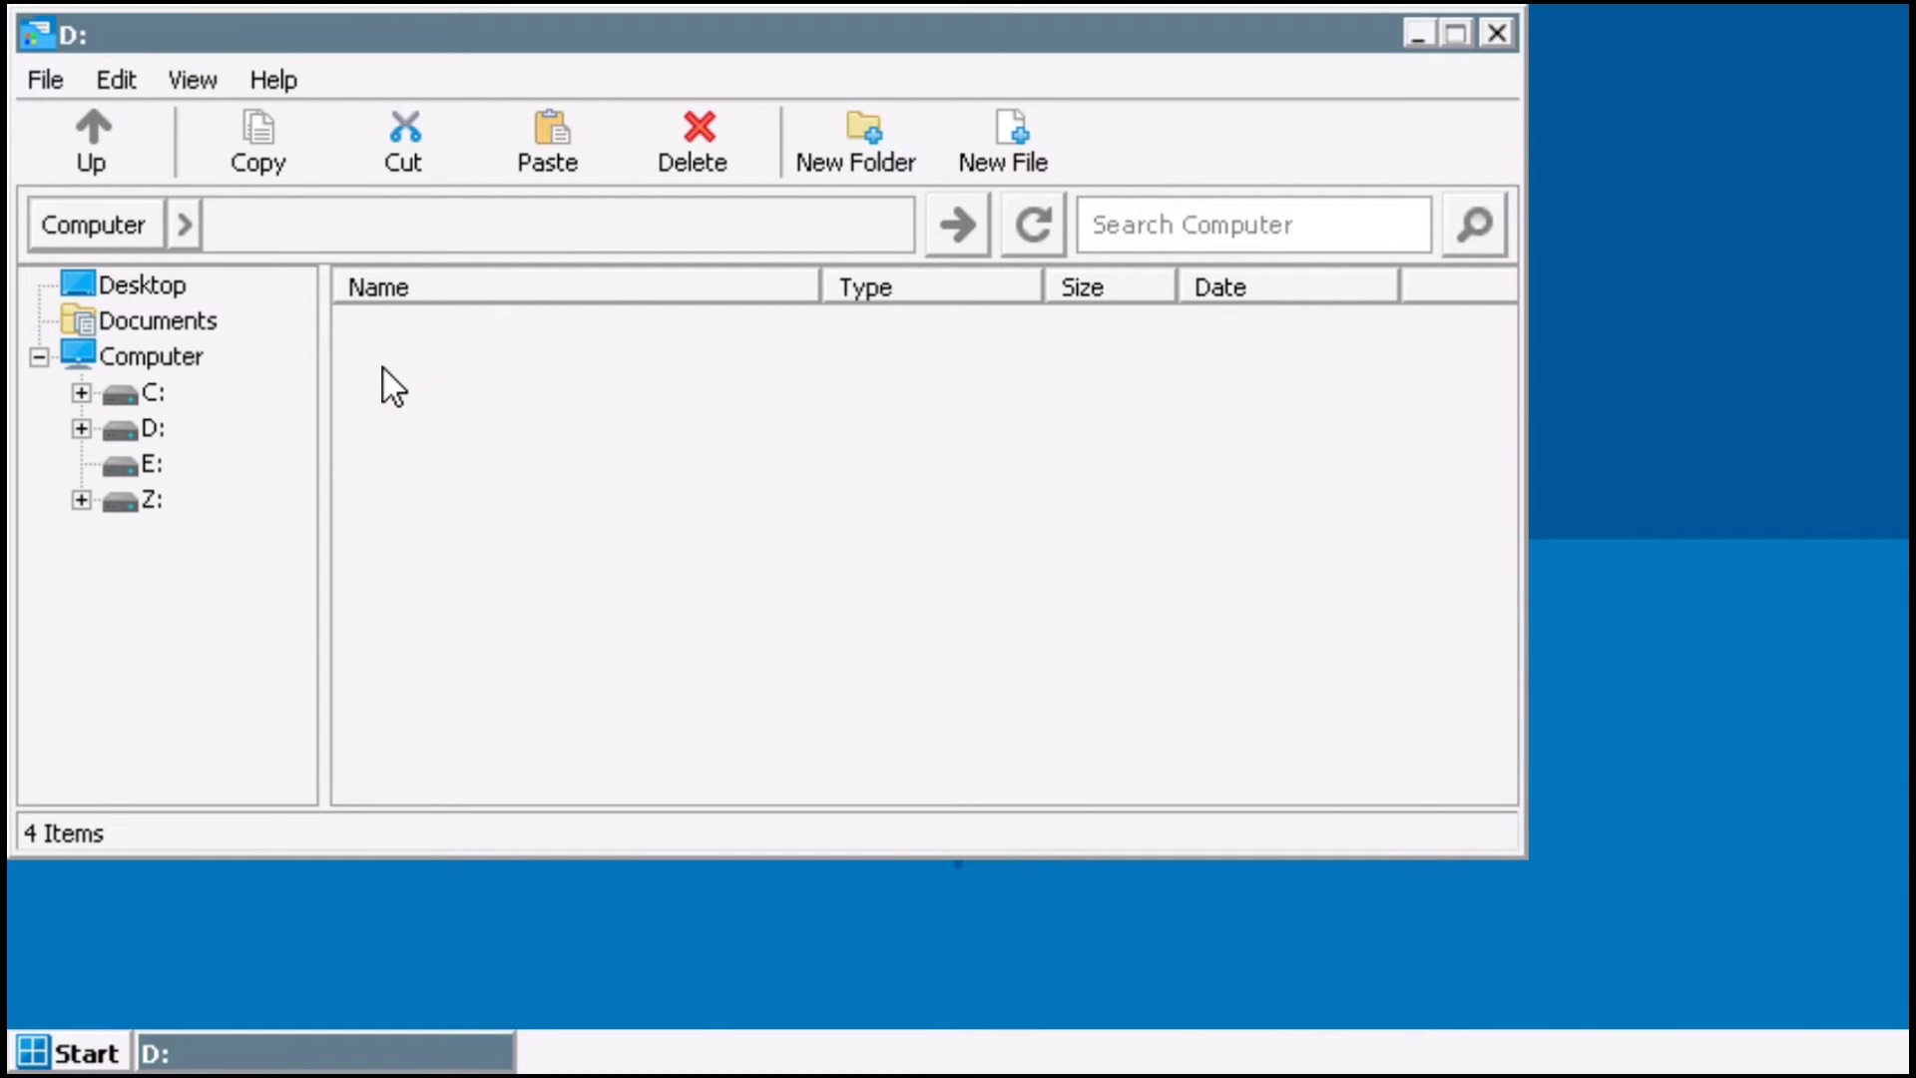
{"action": "double_click", "coordinate": [144, 427]}
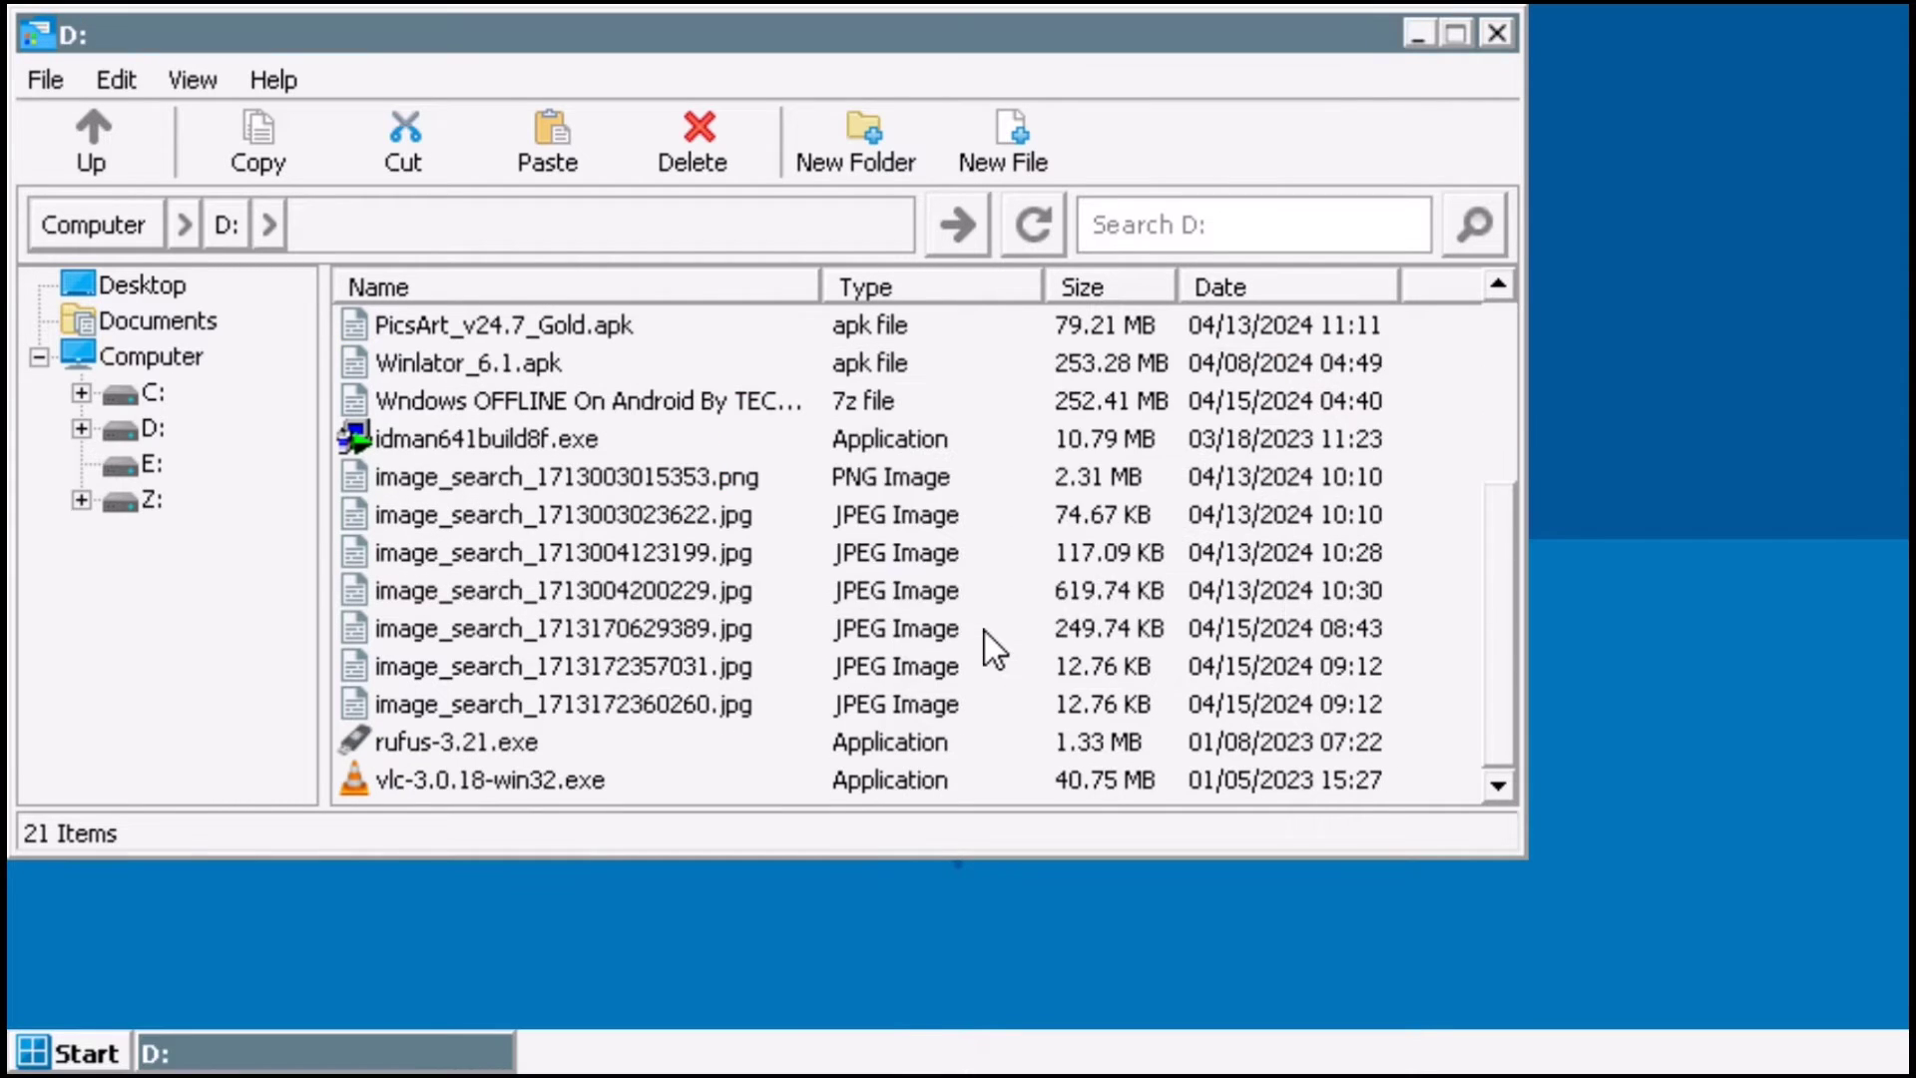
{"action": "double_click", "coordinate": [491, 780]}
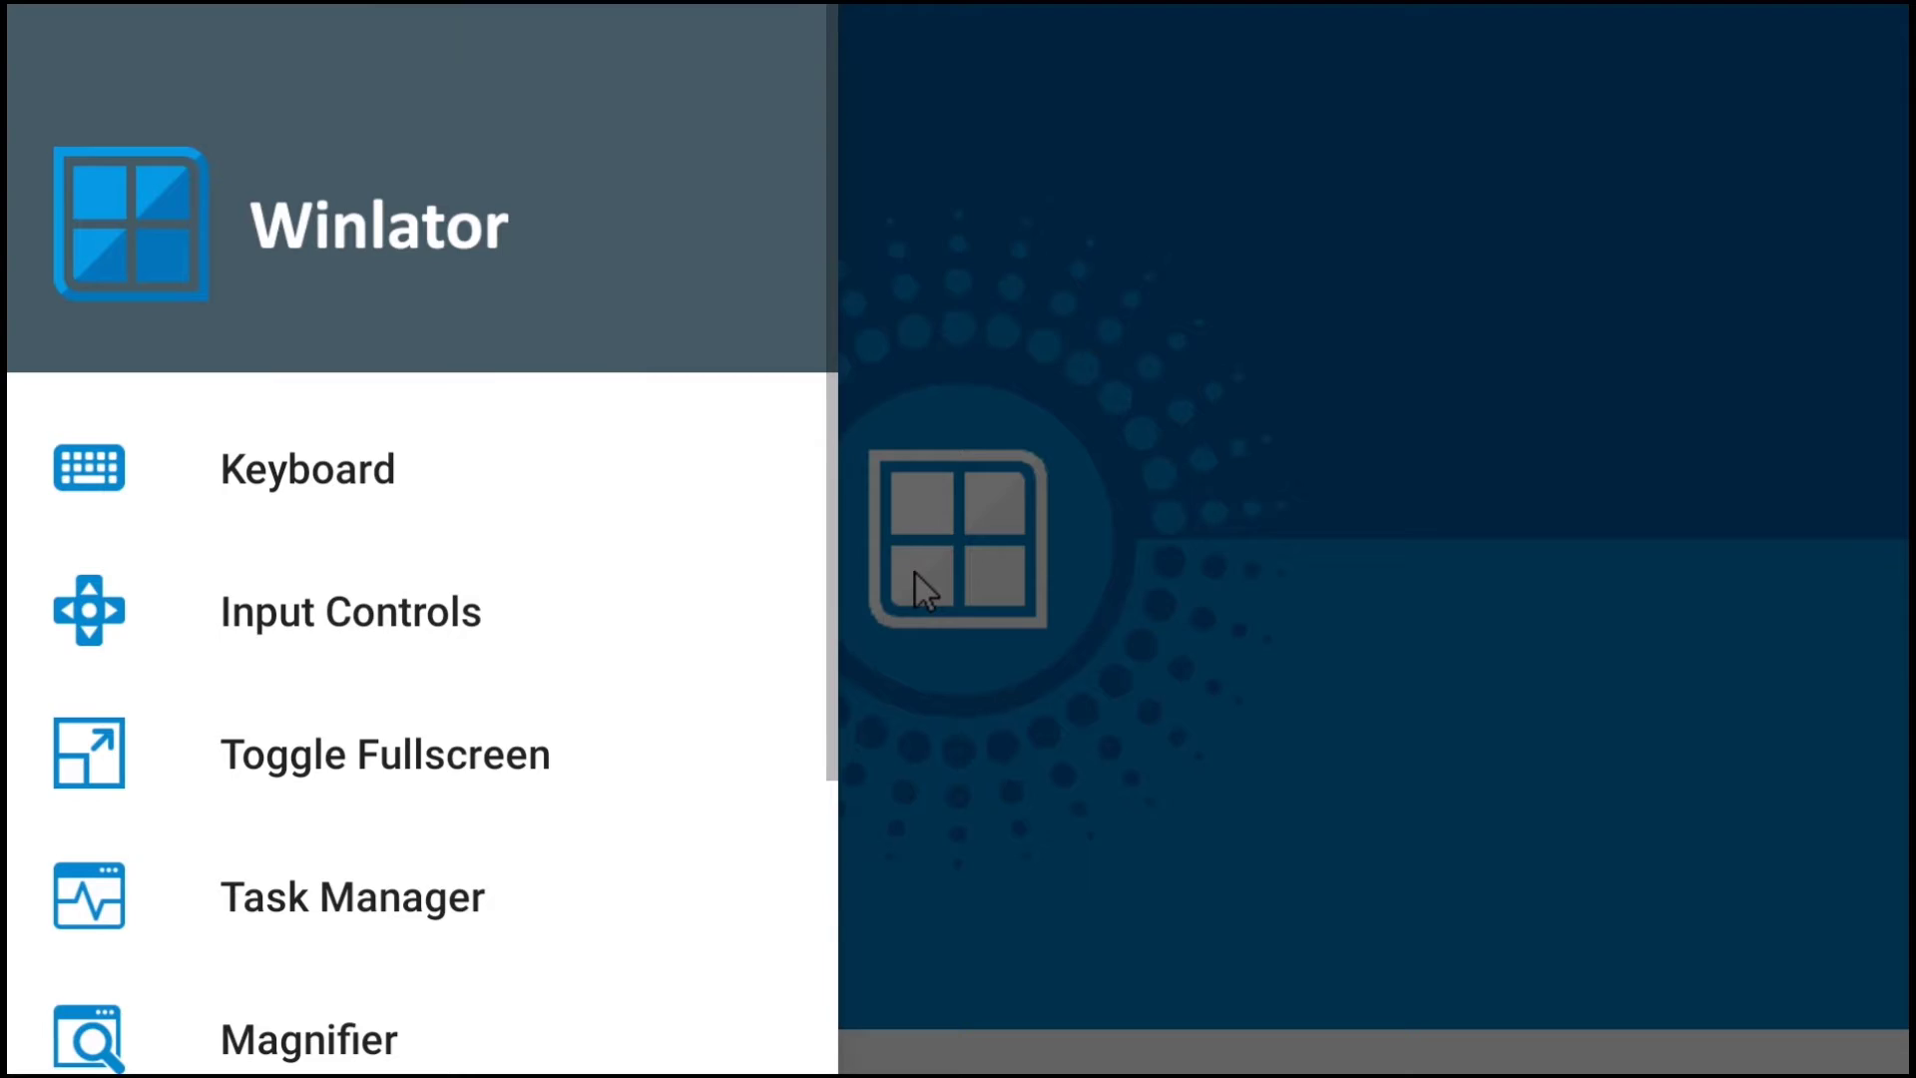
Bring up the Input Controls dialog from the Winlator side menu.
{"action": "left_click", "coordinate": [351, 611]}
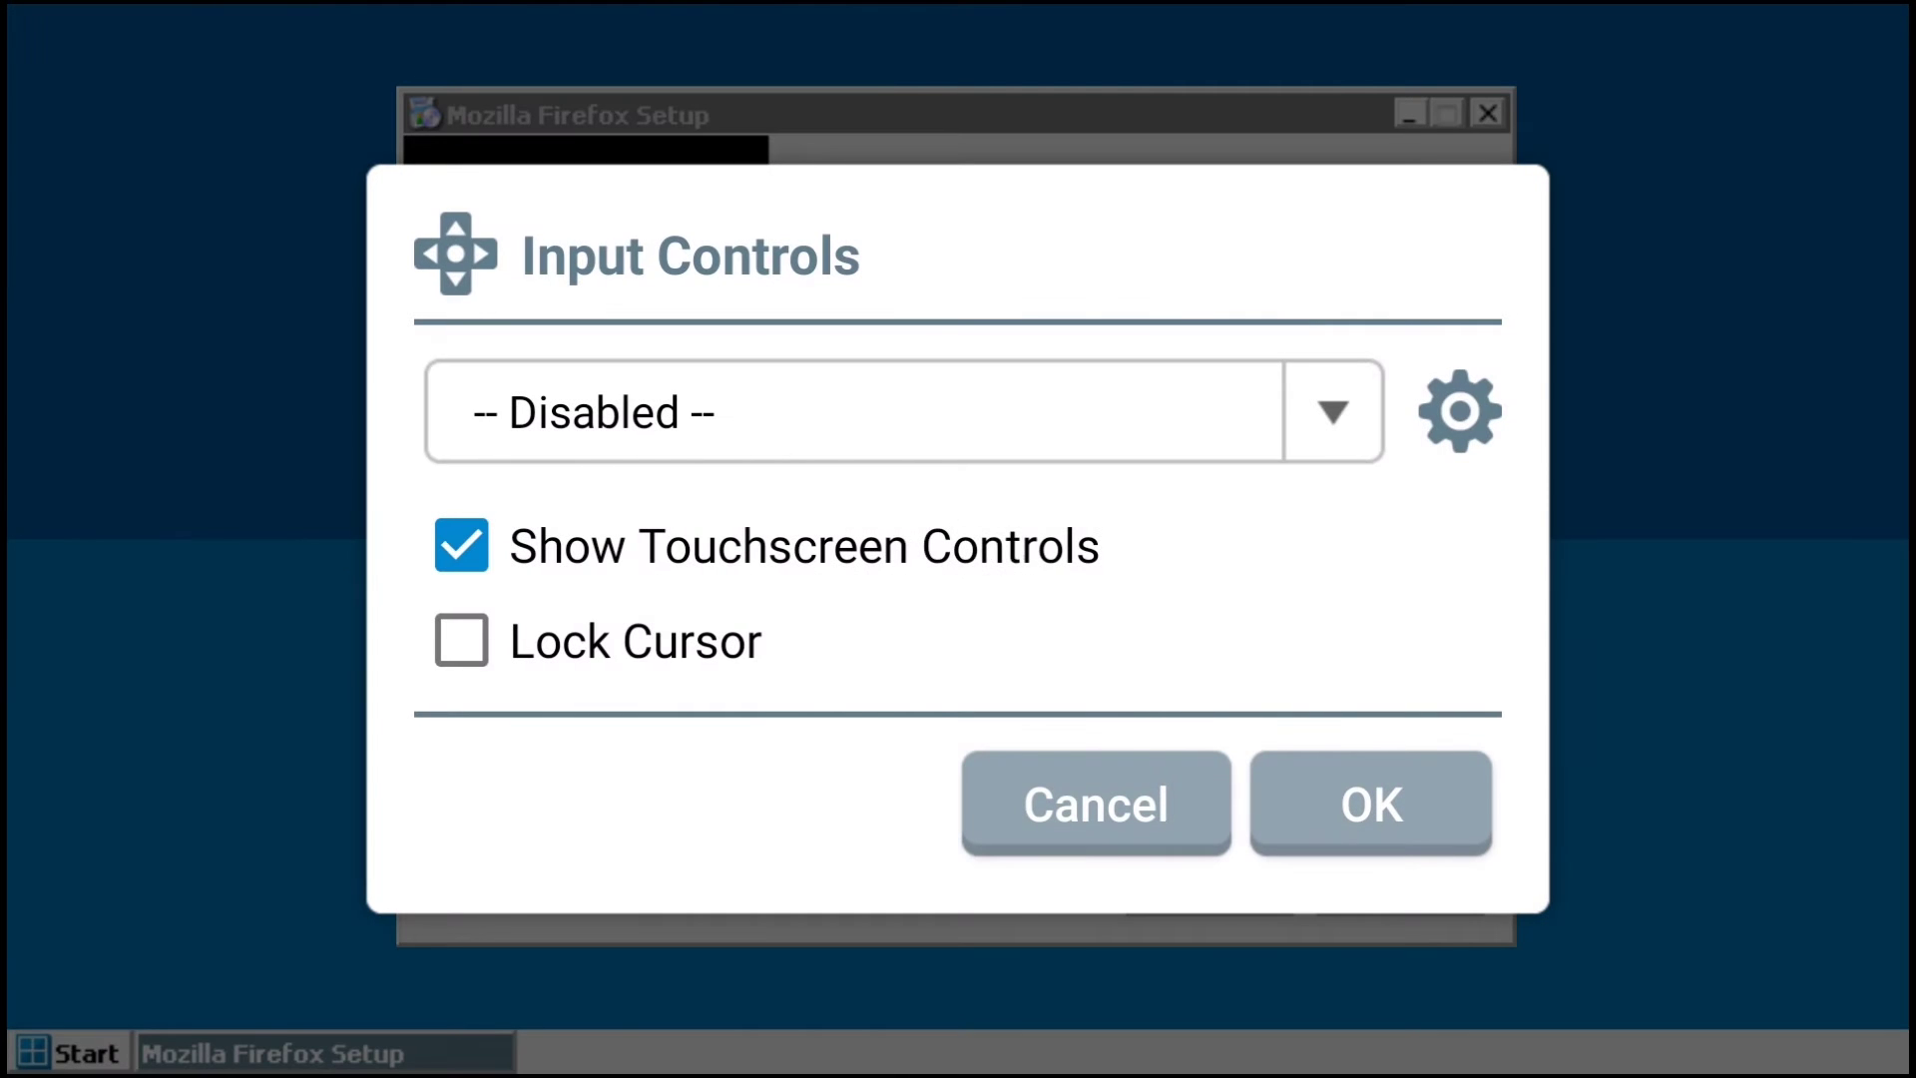